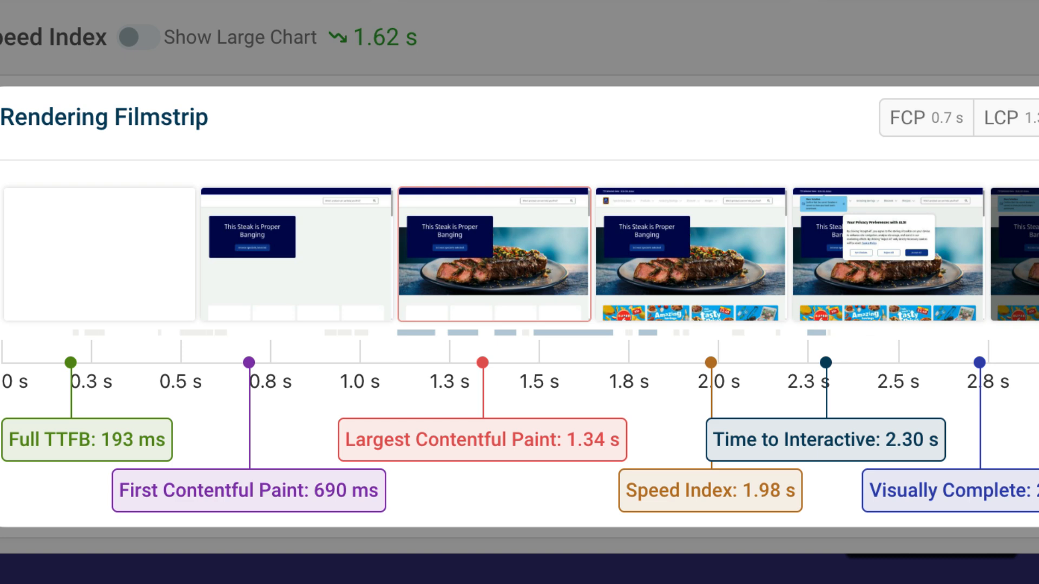
Play the Aldi test's page-load video recording on the Overview and step through frames.
scroll("up", 3)
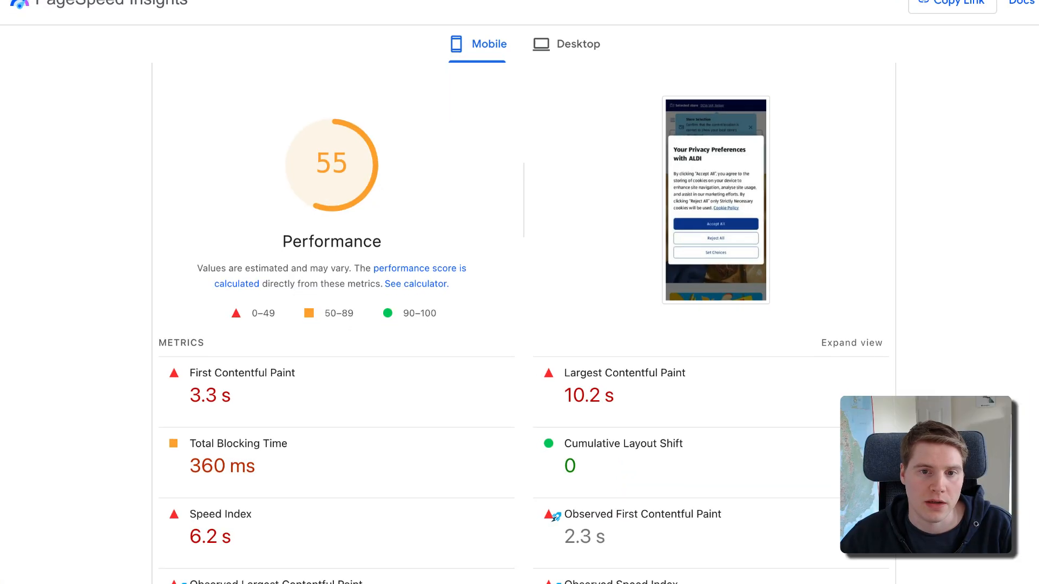
scroll("down", 3)
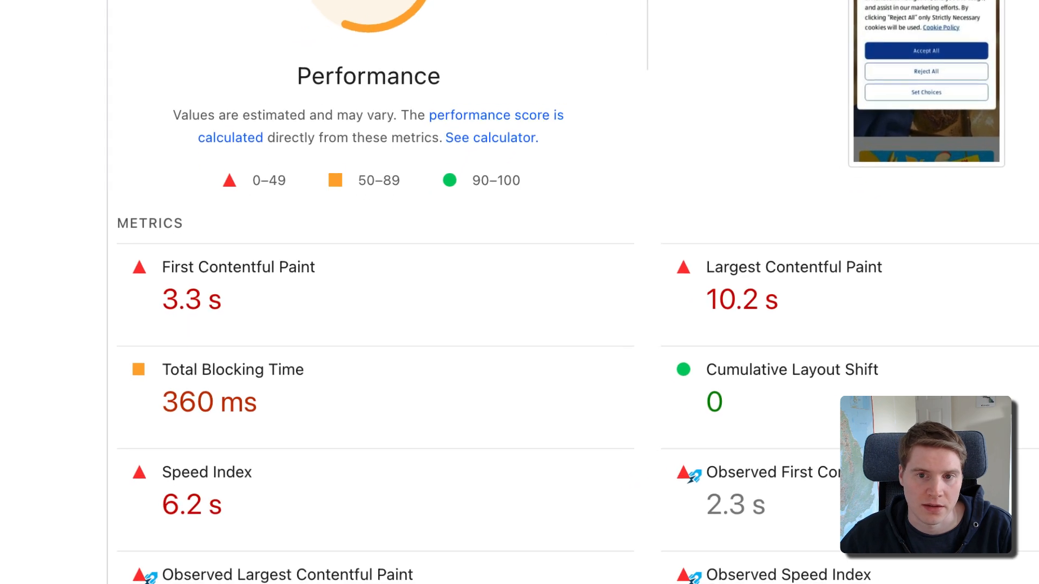
scroll("down", 3)
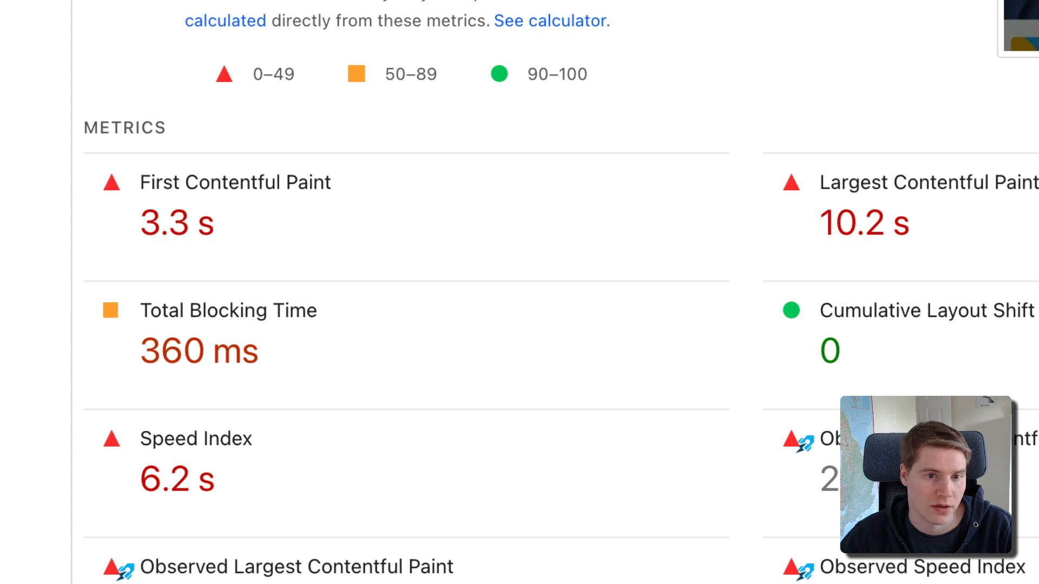
left_click(550, 21)
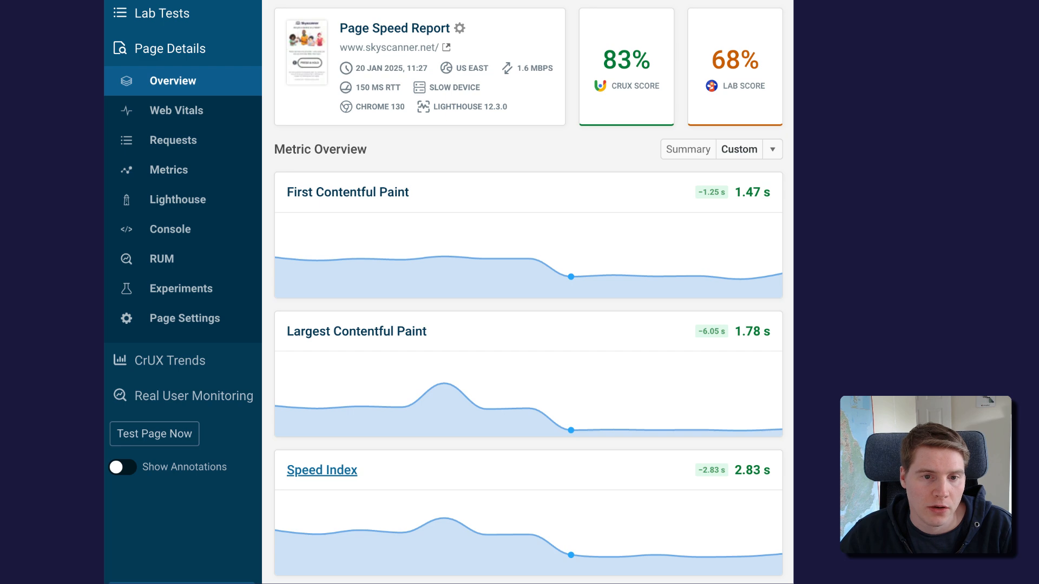
scroll("down", 3)
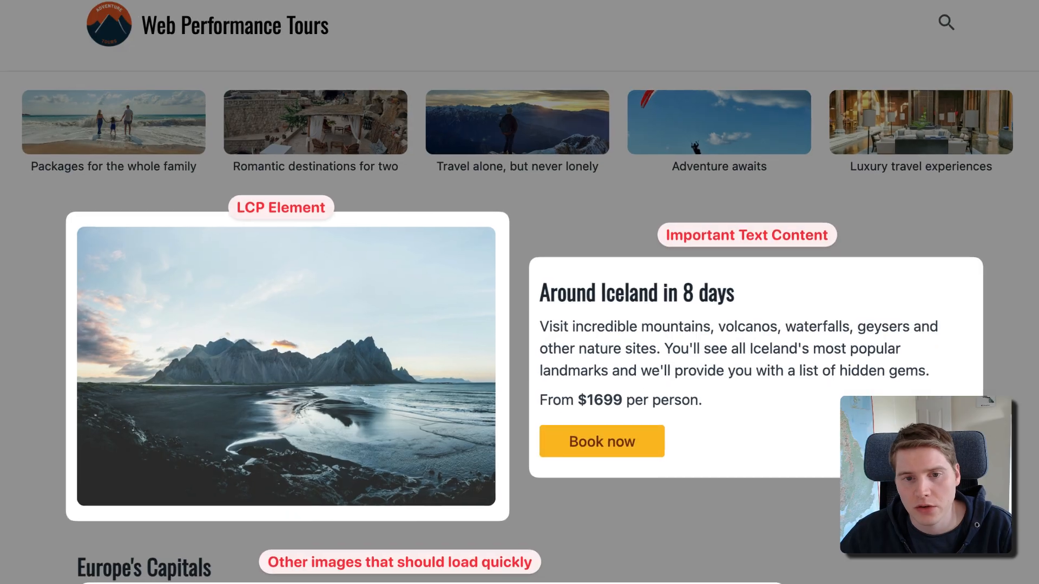
scroll("down", 3)
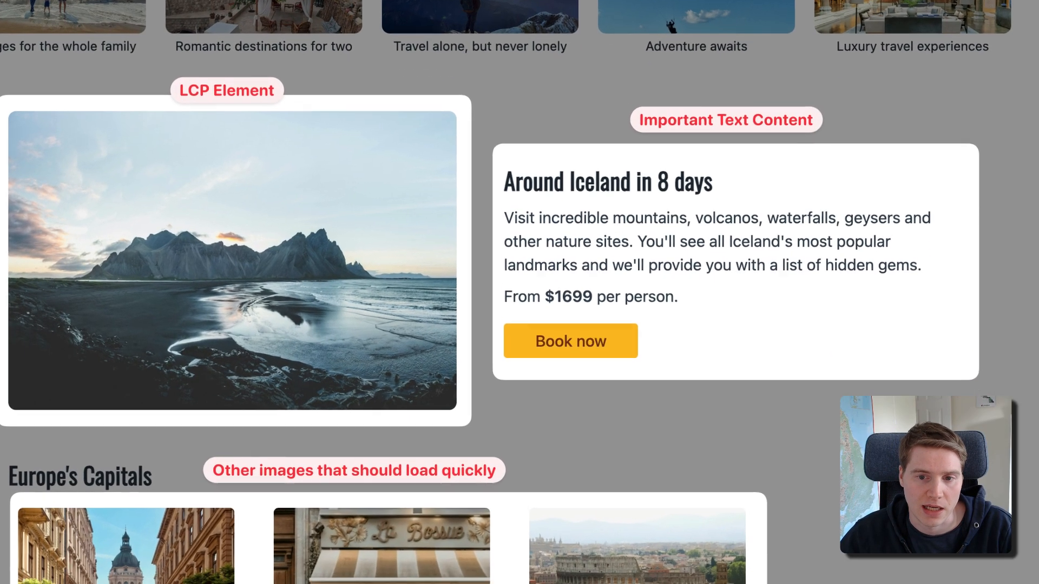
scroll("down", 3)
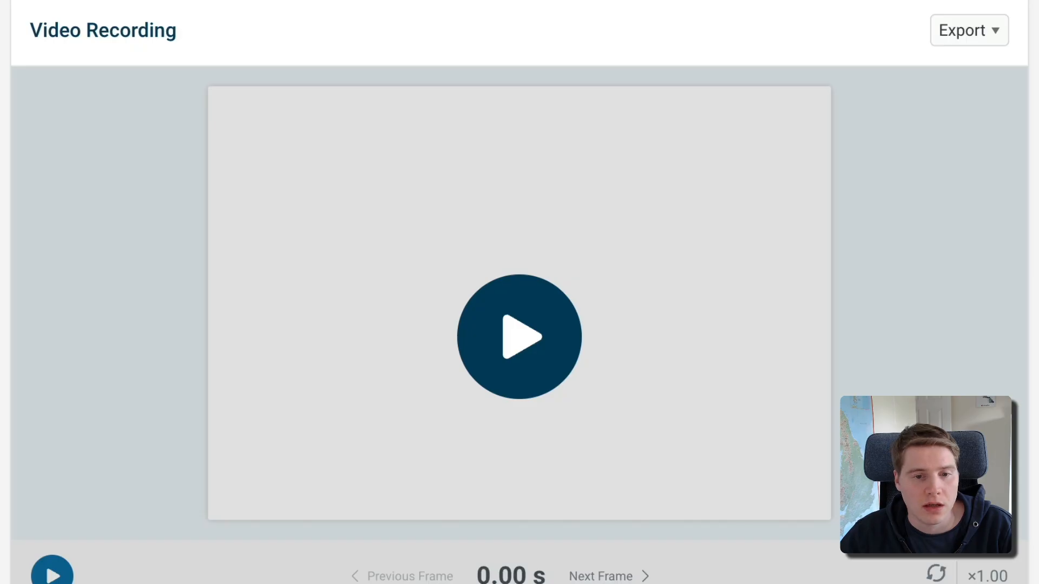
left_click(519, 336)
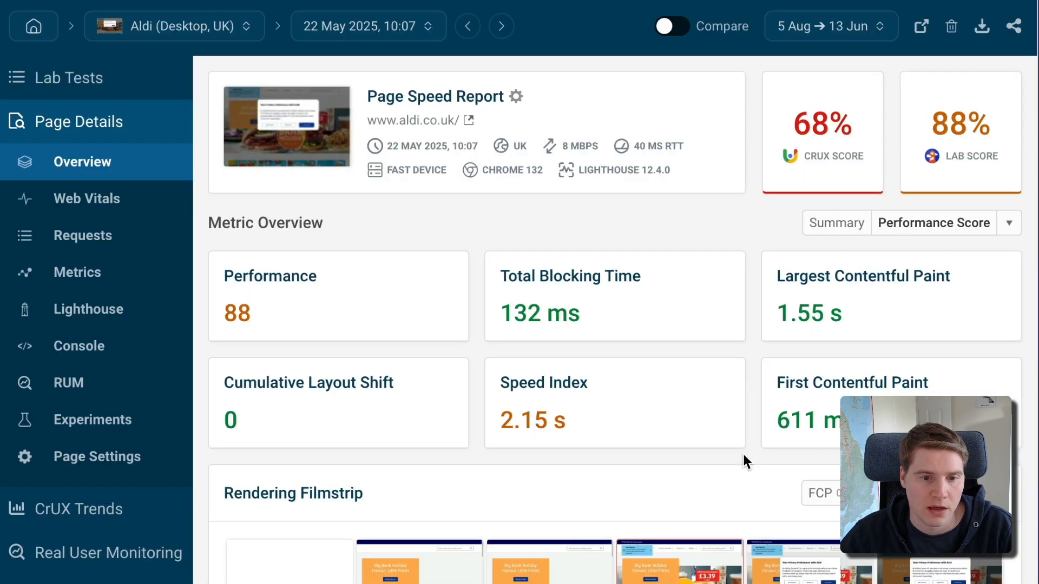
View the Aldi request waterfall with render-blocking CSS, the LCP image and Speed Index line.
scroll("down", 3)
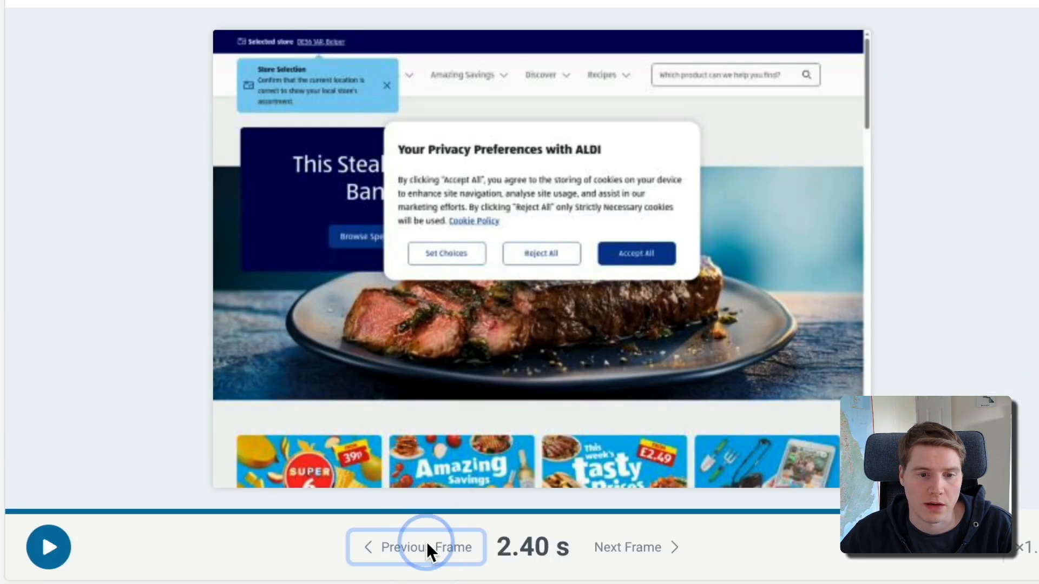
left_click(635, 253)
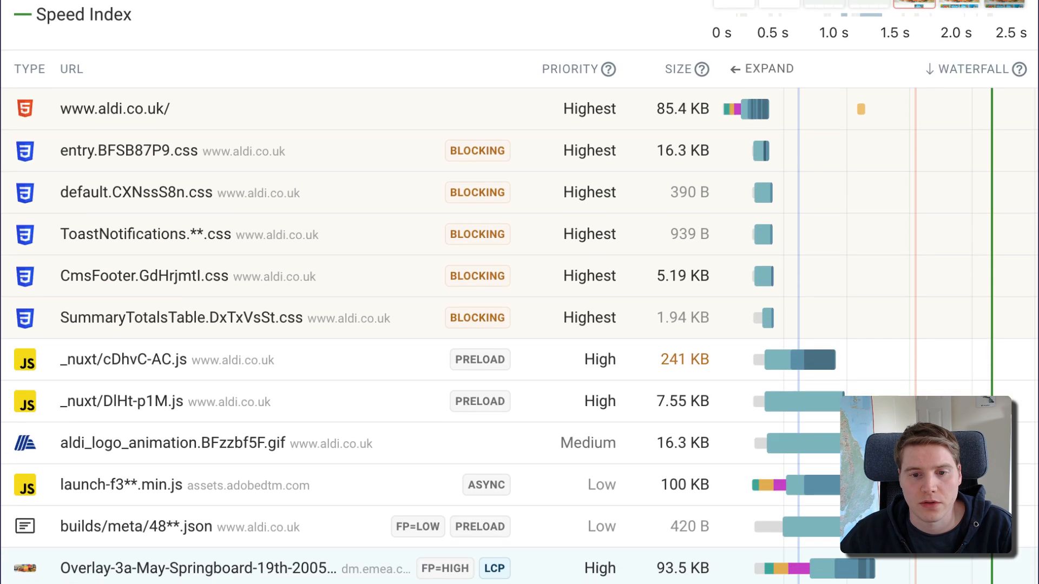
scroll("down", 3)
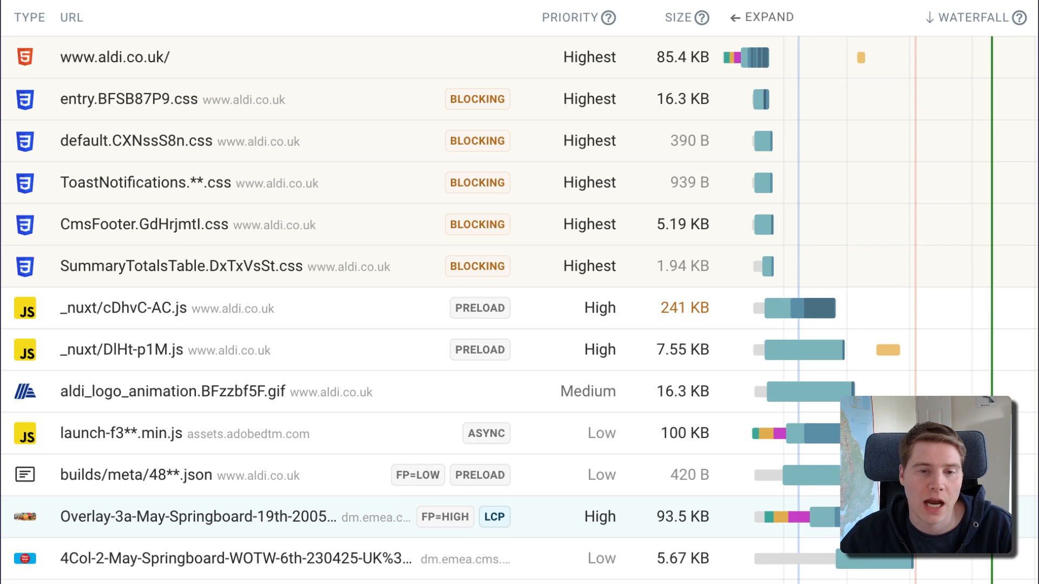